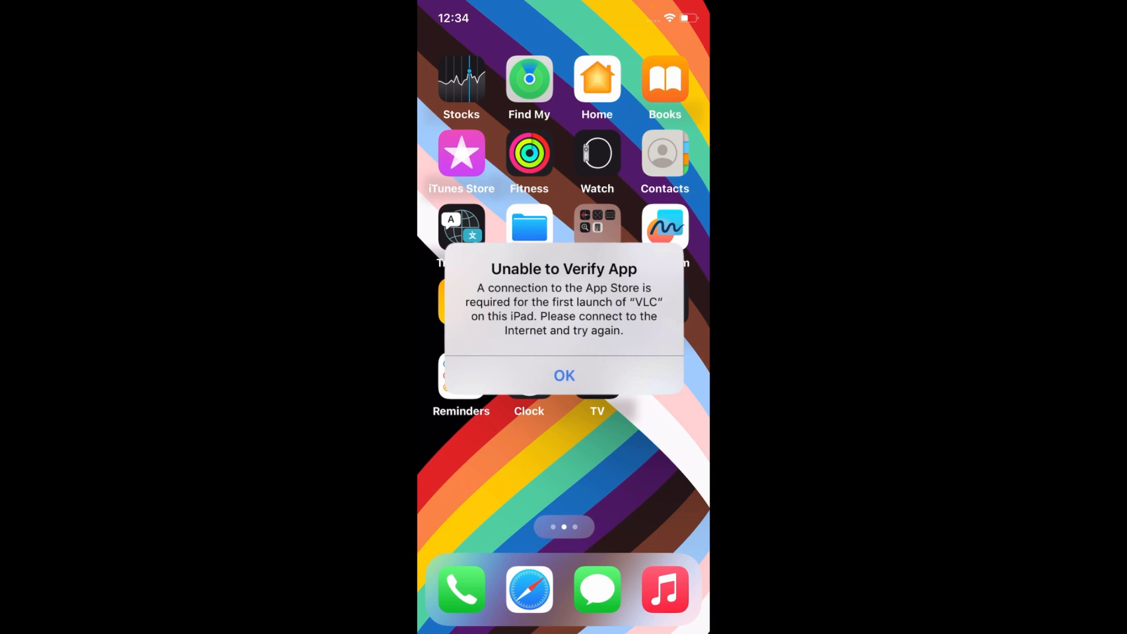
Step: Dismiss the VLC 'Unable to Verify App' alert and swipe to the Home Screen page with Settings
click(563, 375)
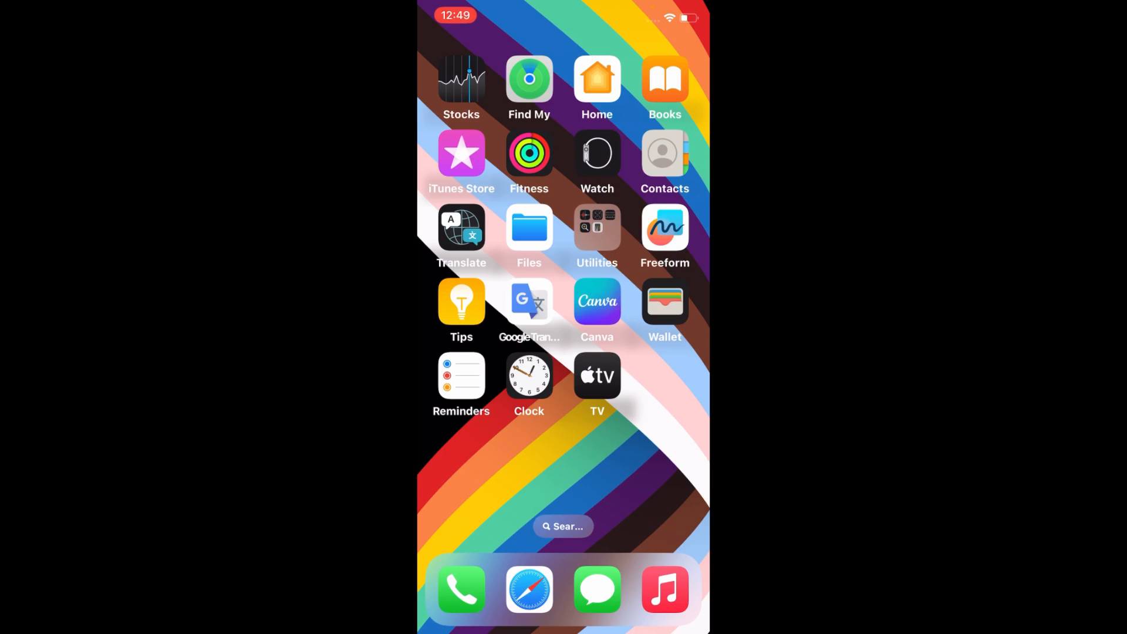
scroll(left, 3)
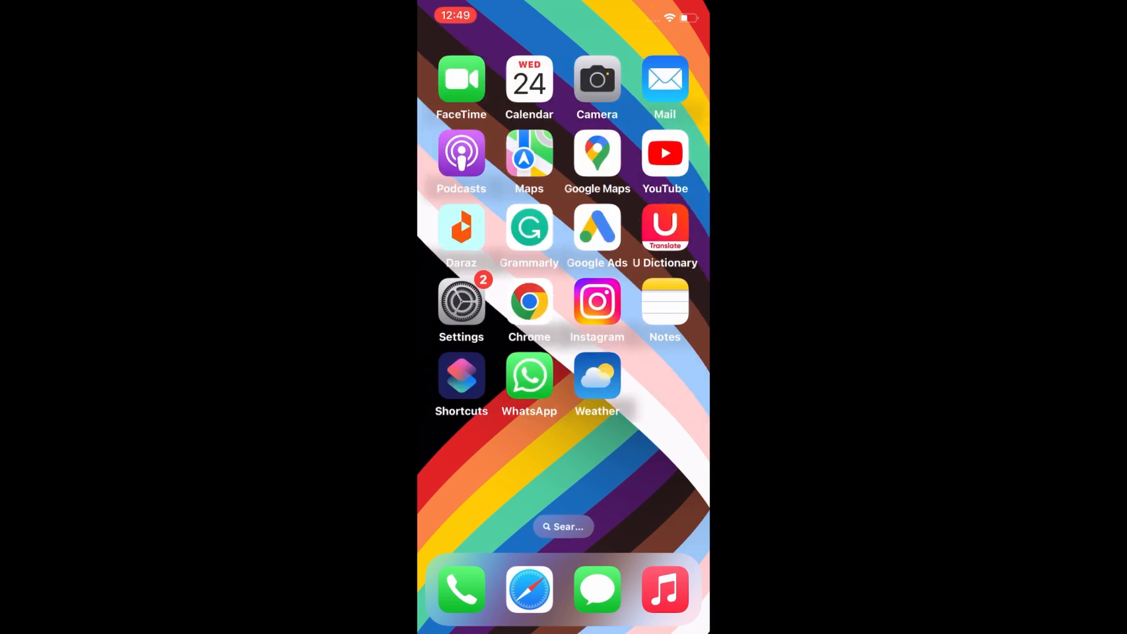
Step: Turn Wi-Fi off in Settings and return to the main list showing Wi-Fi as Off
click(461, 302)
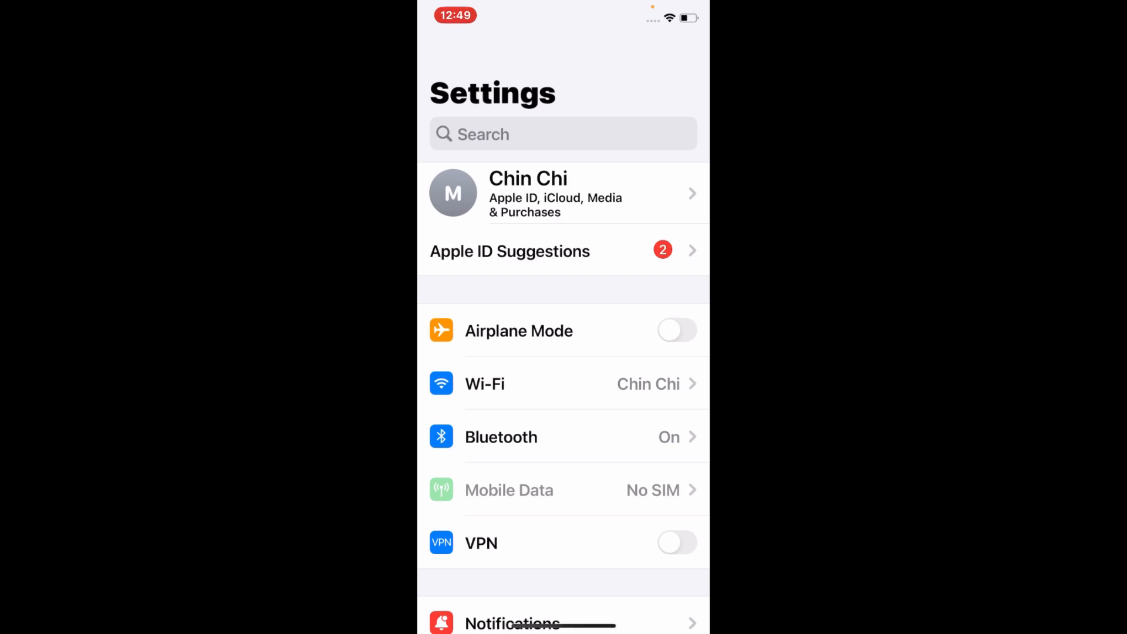
click(484, 383)
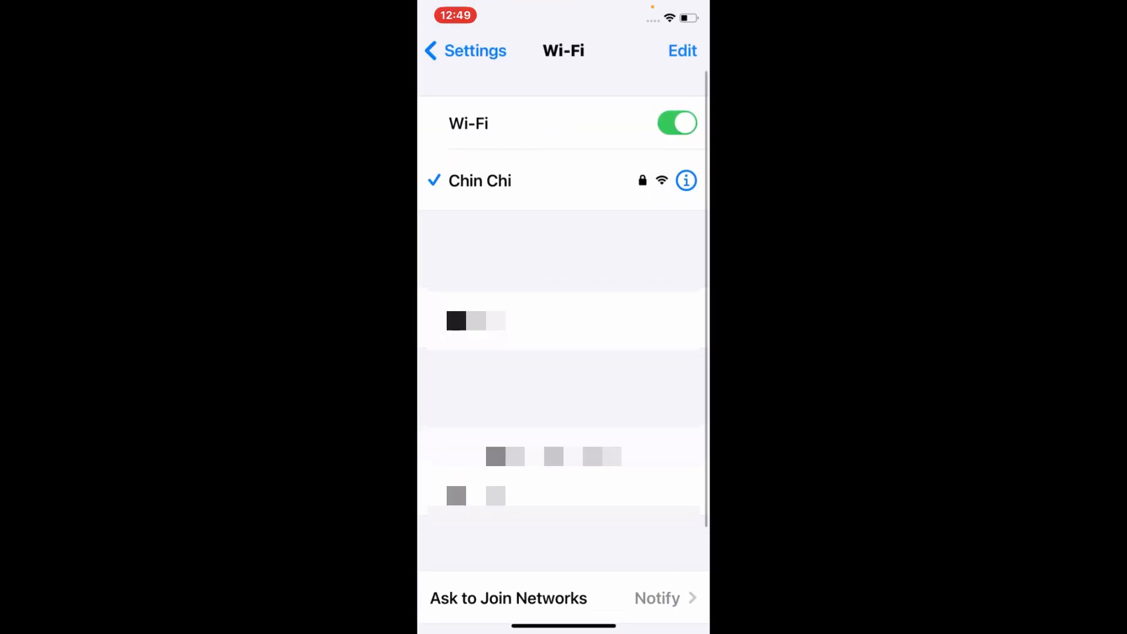
click(677, 123)
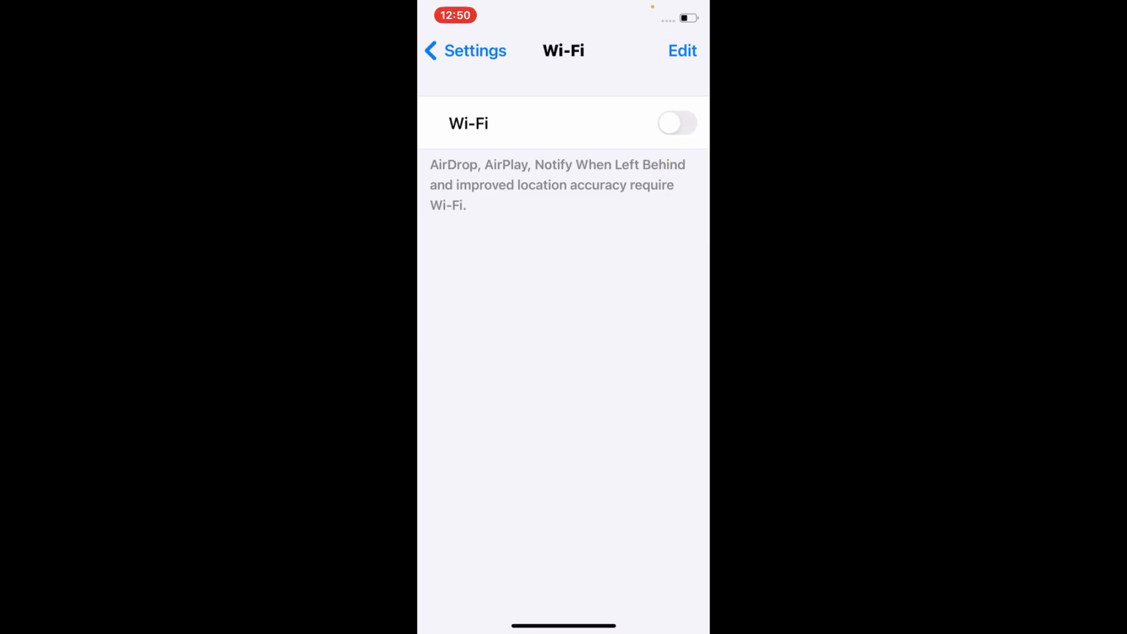
click(465, 51)
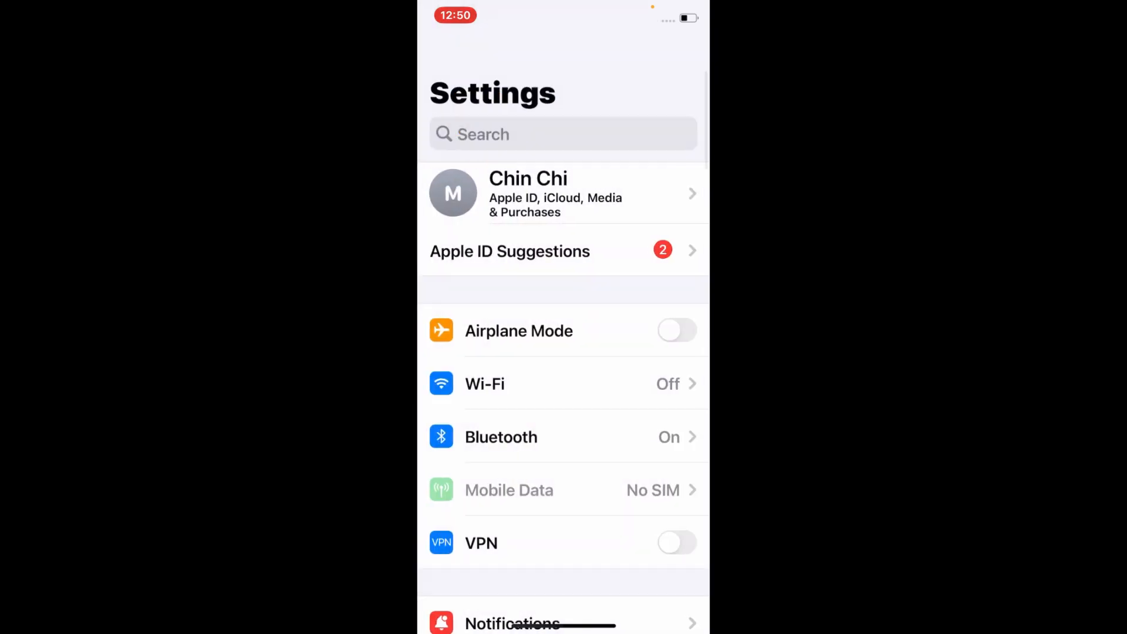
Step: Navigate to Safari's settings and reach the Clear History and Website Data option
scroll(down, 3)
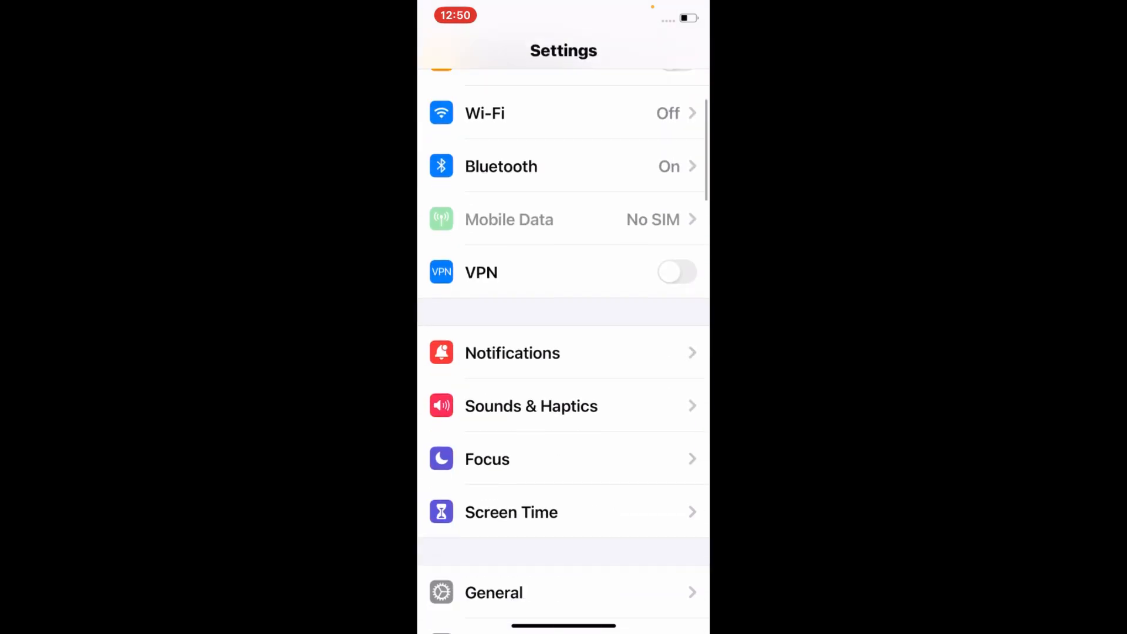
scroll(down, 3)
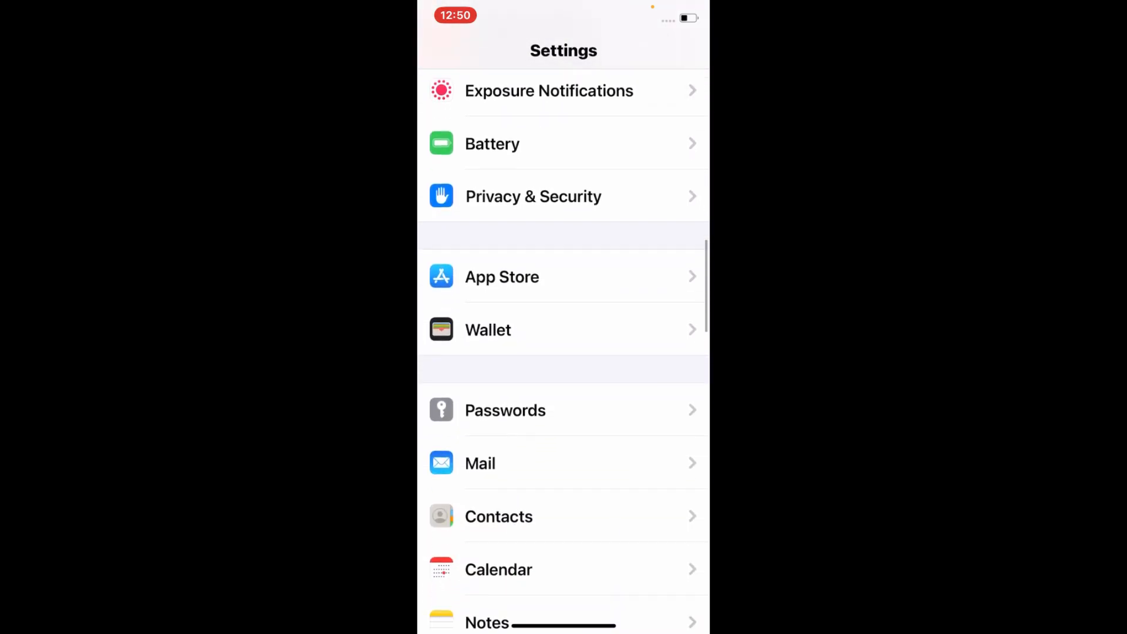
scroll(down, 3)
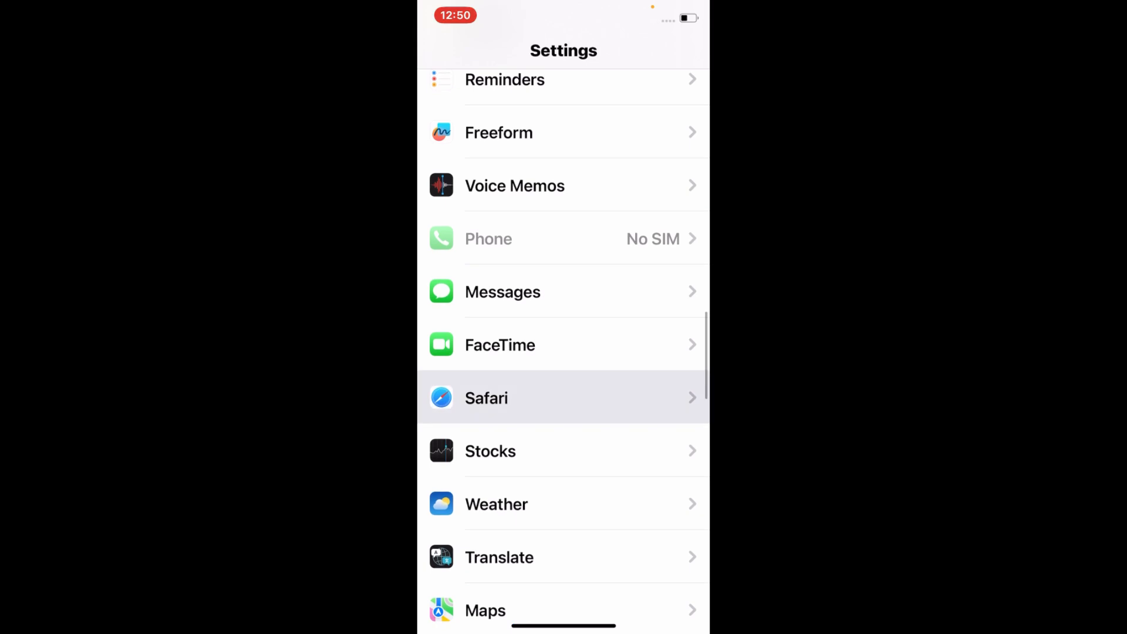
click(486, 398)
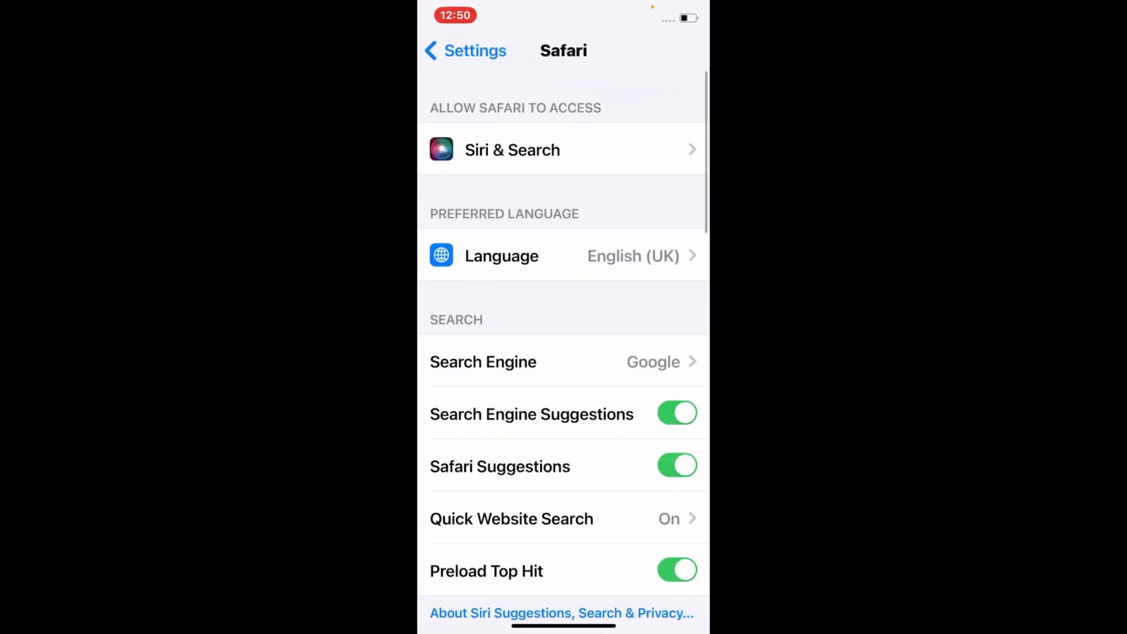
scroll(down, 3)
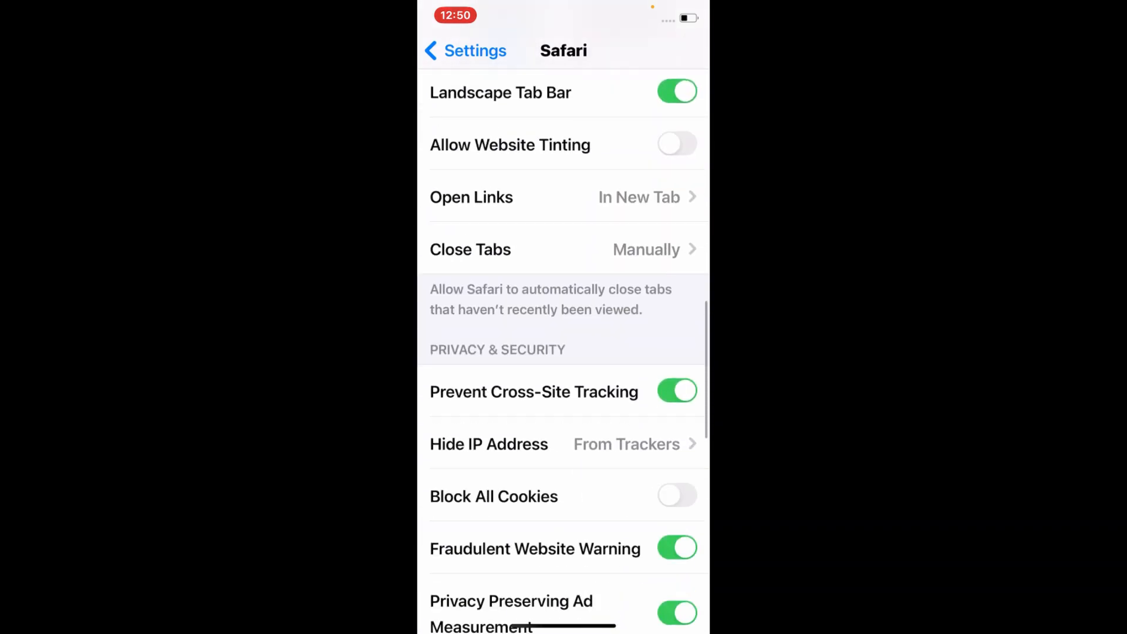
scroll(down, 3)
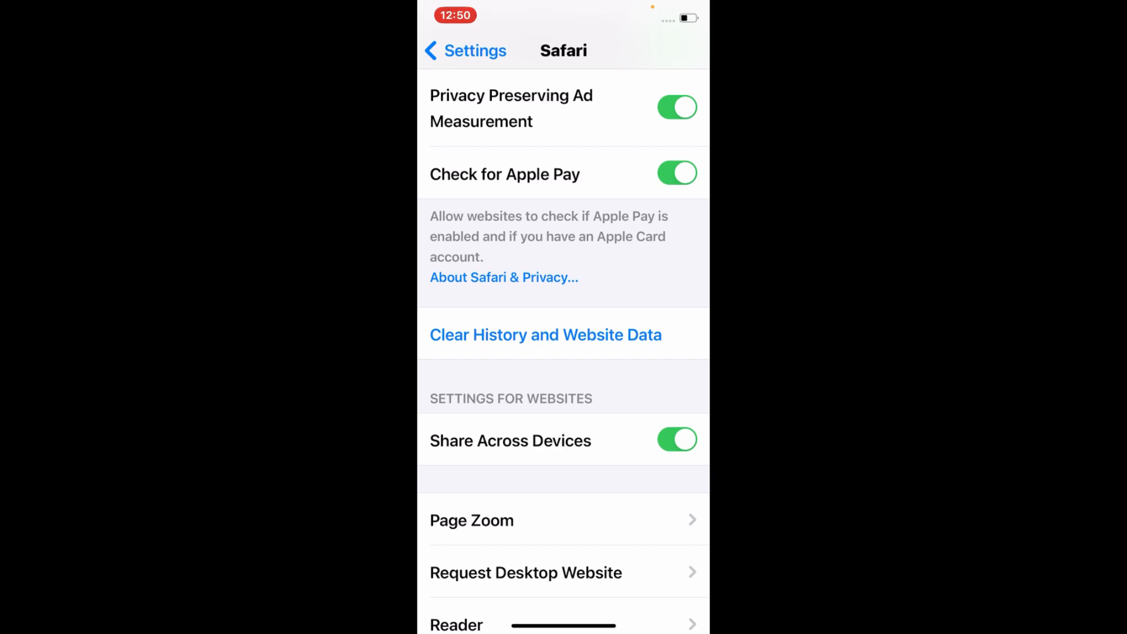
Step: Clear Safari's history, cookies and browsing data, closing all tabs as well
click(545, 334)
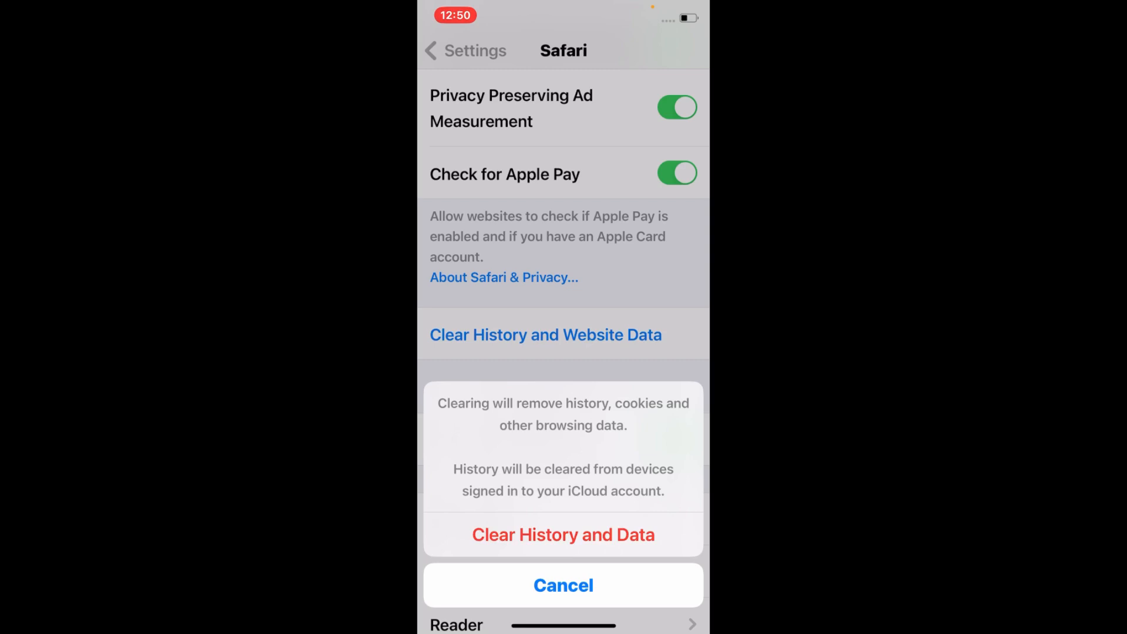
click(562, 534)
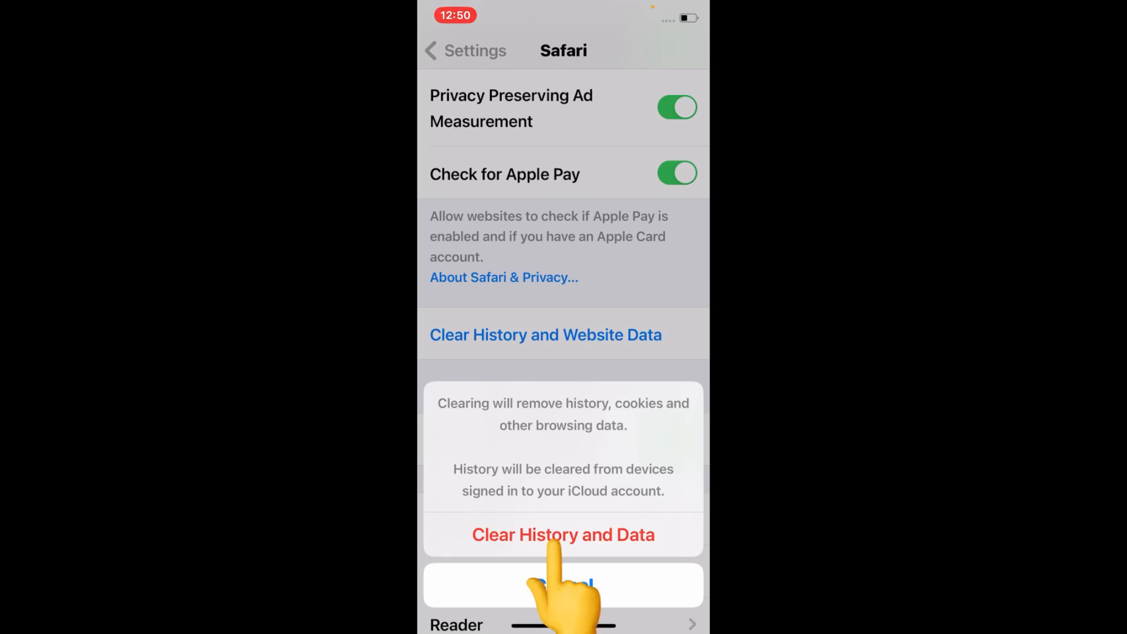
click(563, 534)
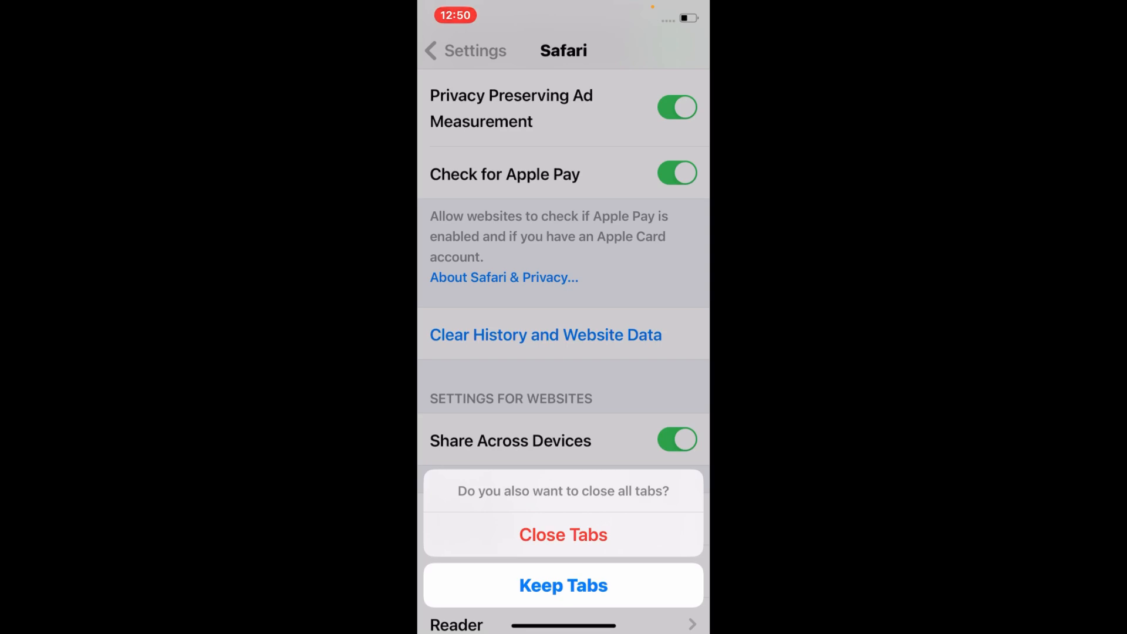
click(562, 534)
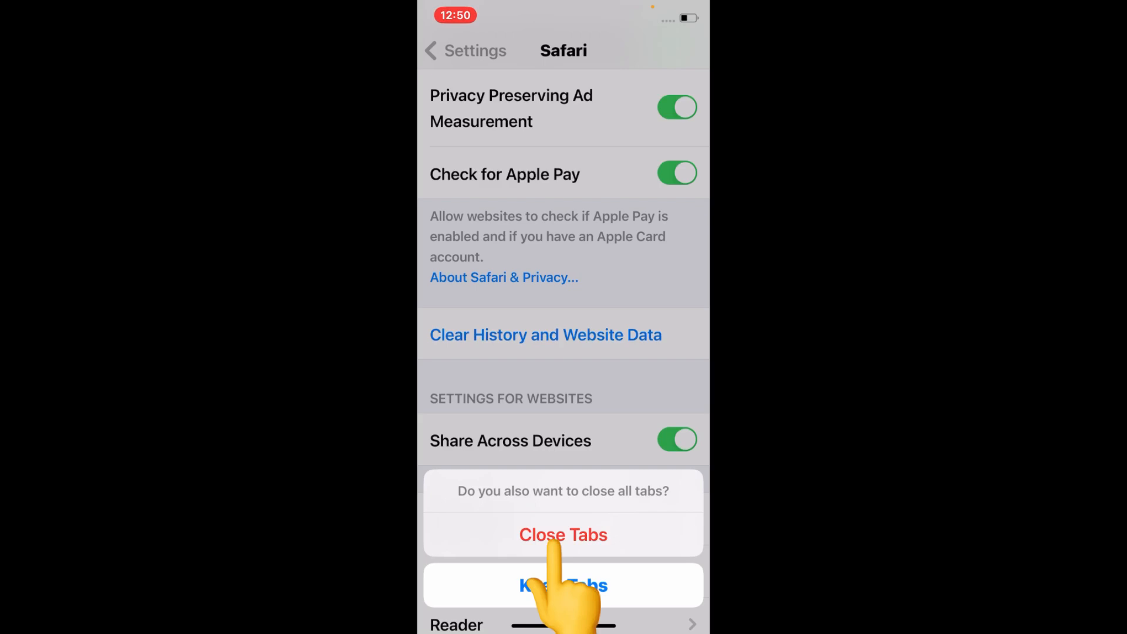
click(563, 534)
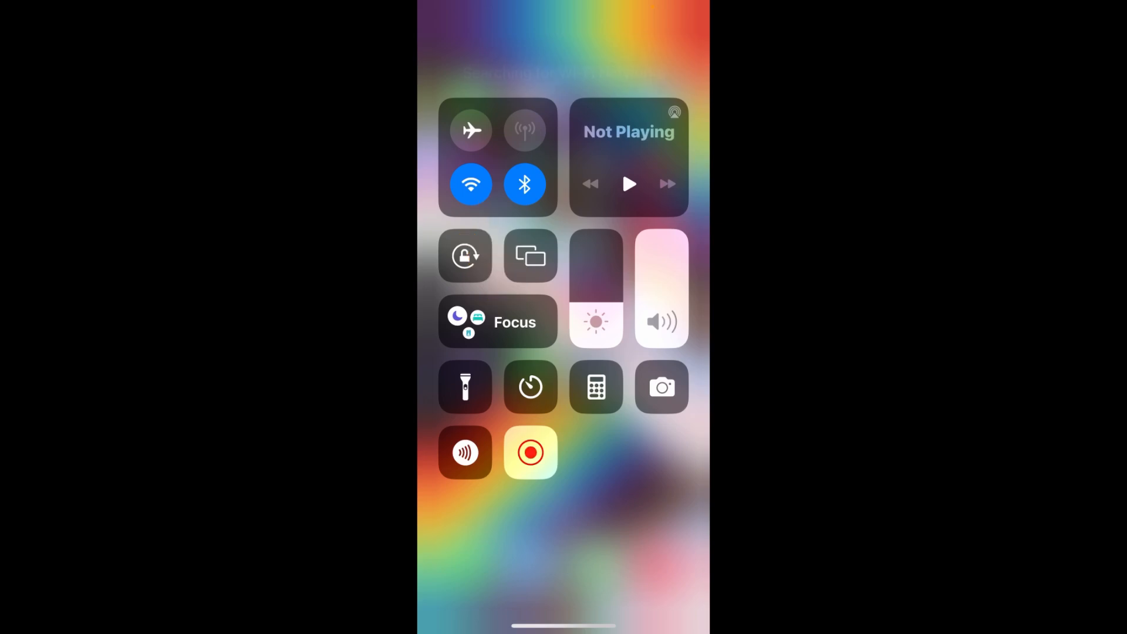
Step: Turn Wi-Fi back on from Control Center and launch the VLC app
click(530, 452)
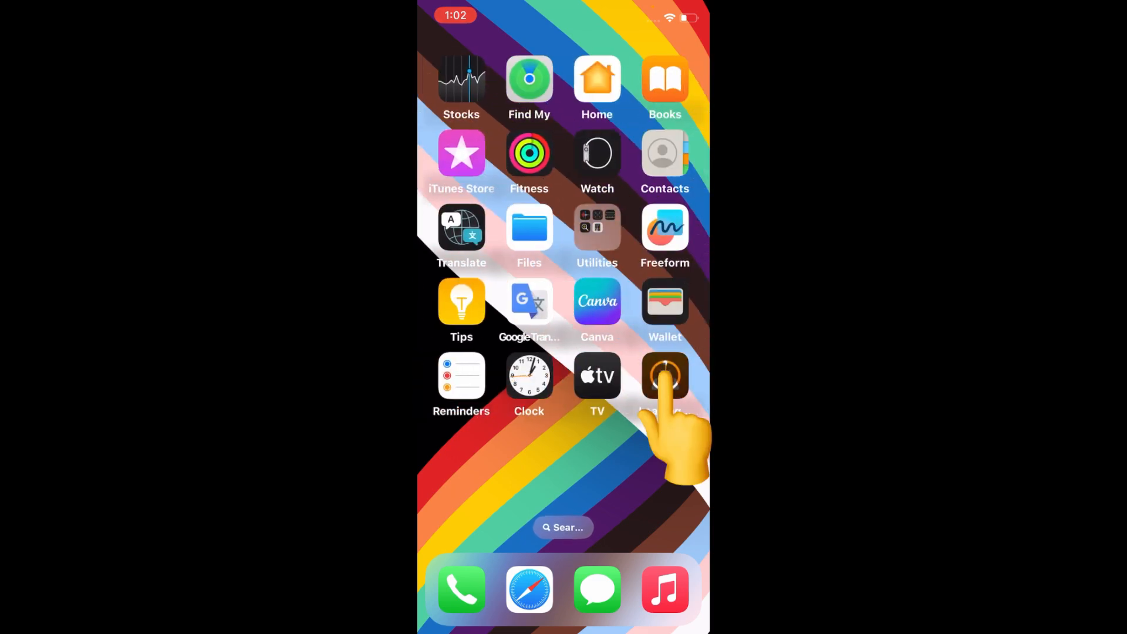
click(665, 374)
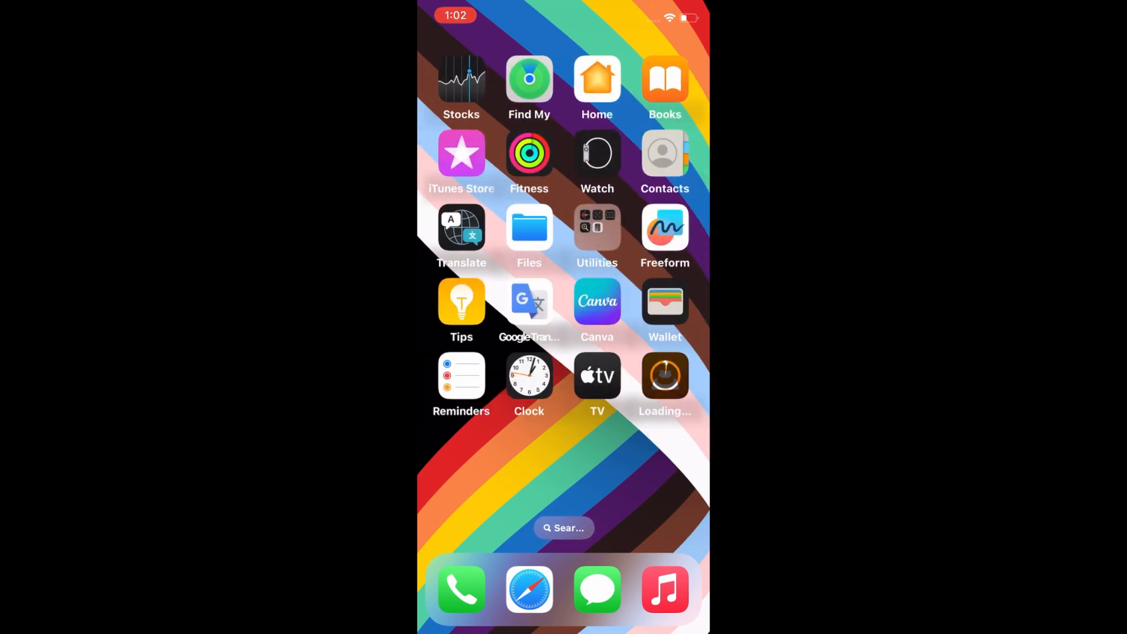